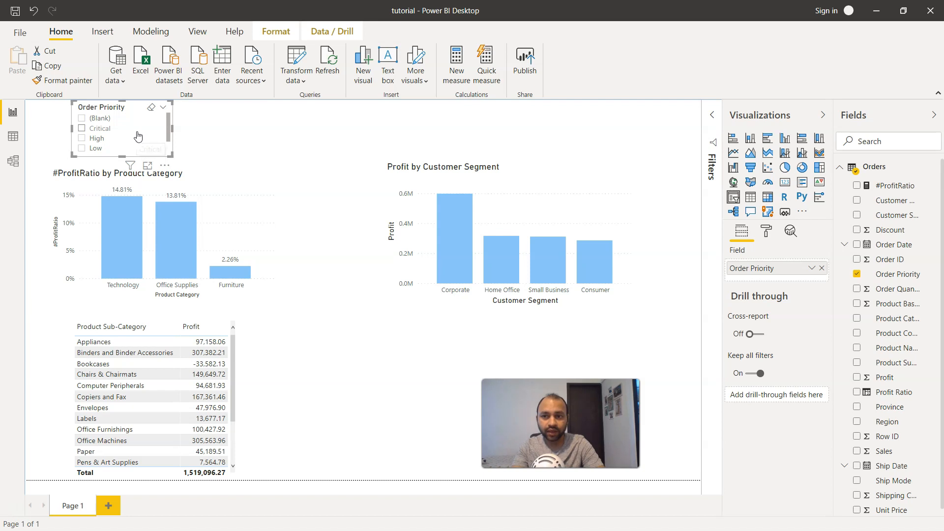
{"action": "mouse_move", "coordinate": [234, 143]}
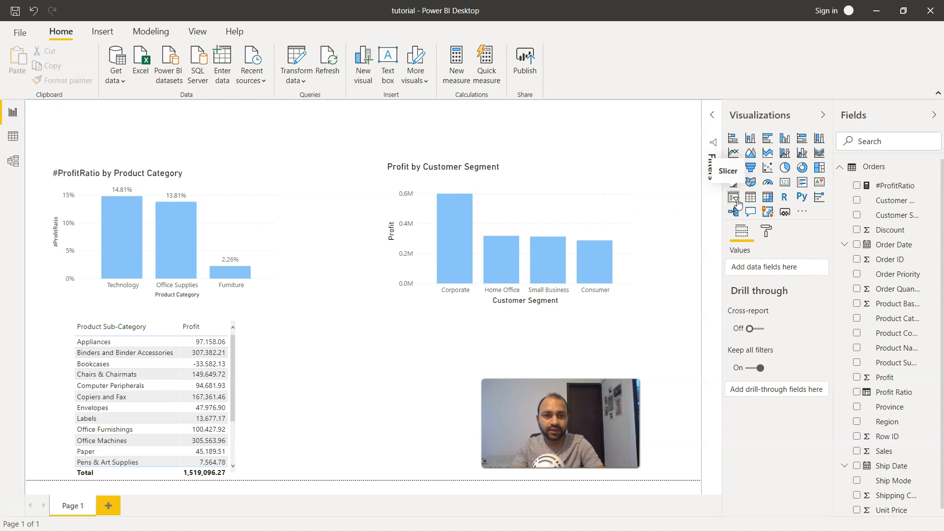
Step: Add a new blank slicer visual to the report page from the Visualizations pane
{"action": "left_click", "coordinate": [733, 197]}
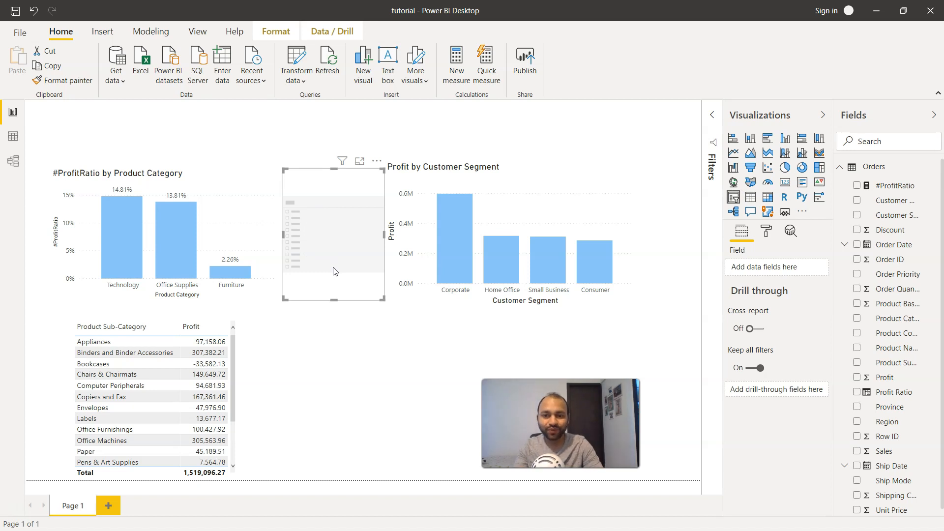
Step: Move the blank slicer to the top-left and fill it with the Ship Mode field
{"action": "left_click_drag", "start_coordinate": [335, 235], "coordinate": [358, 349]}
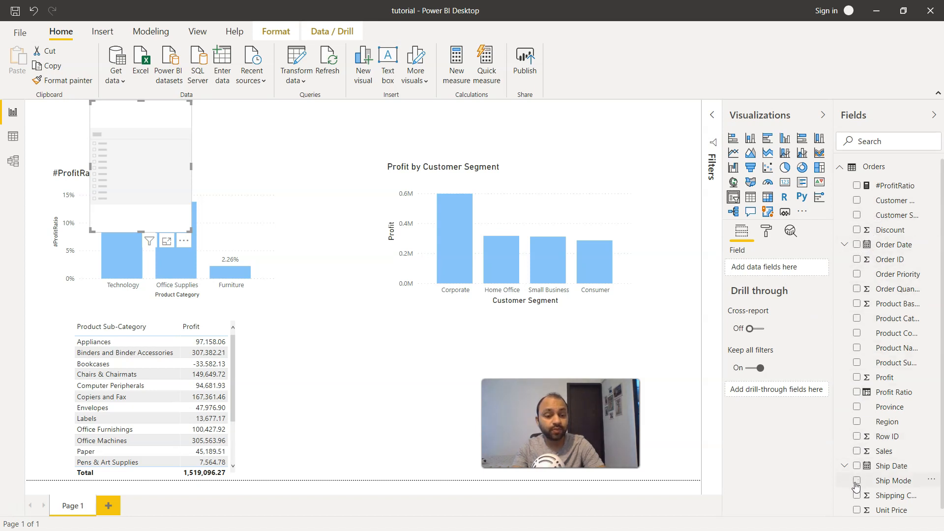
{"action": "left_click", "coordinate": [858, 481]}
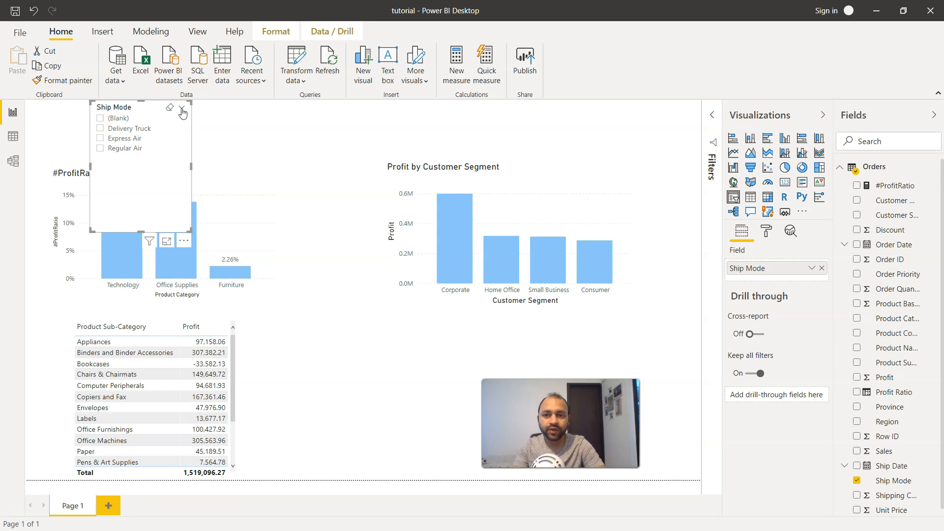
{"action": "mouse_move", "coordinate": [183, 108]}
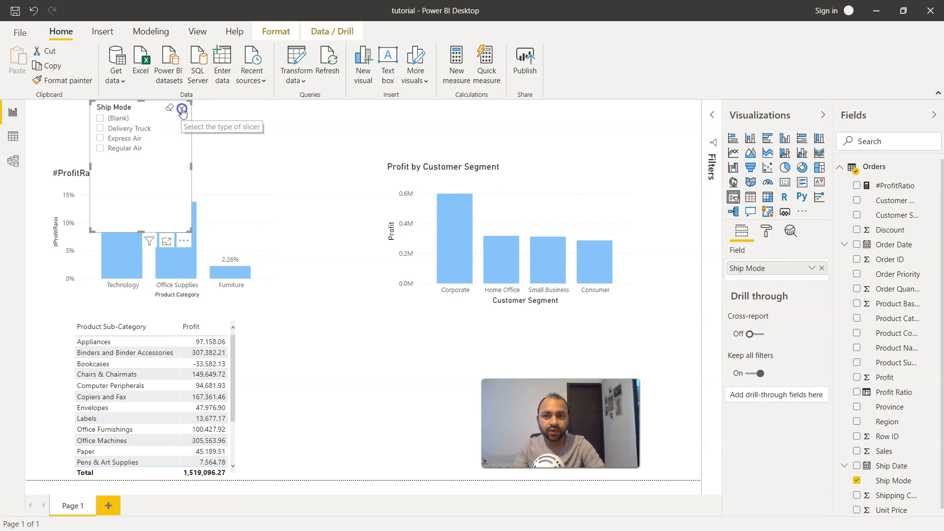
{"action": "left_click", "coordinate": [182, 109]}
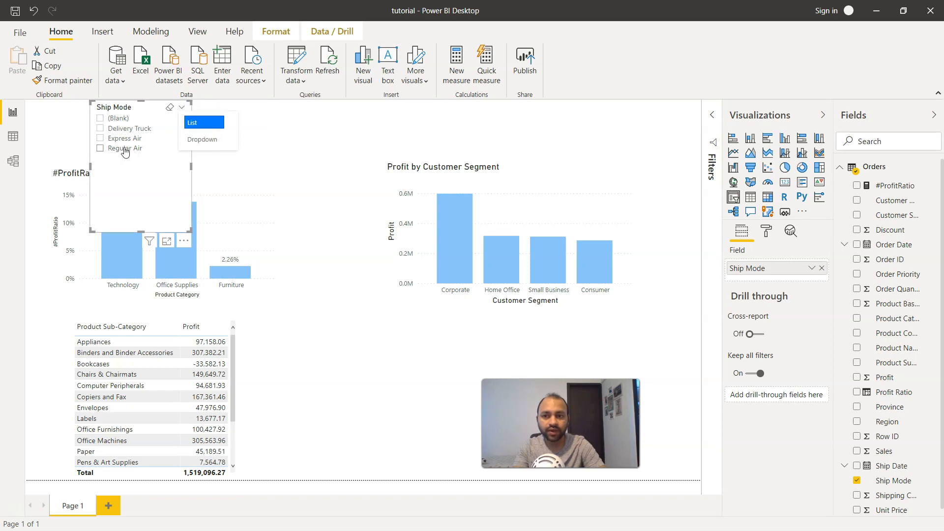
{"action": "left_click", "coordinate": [202, 139]}
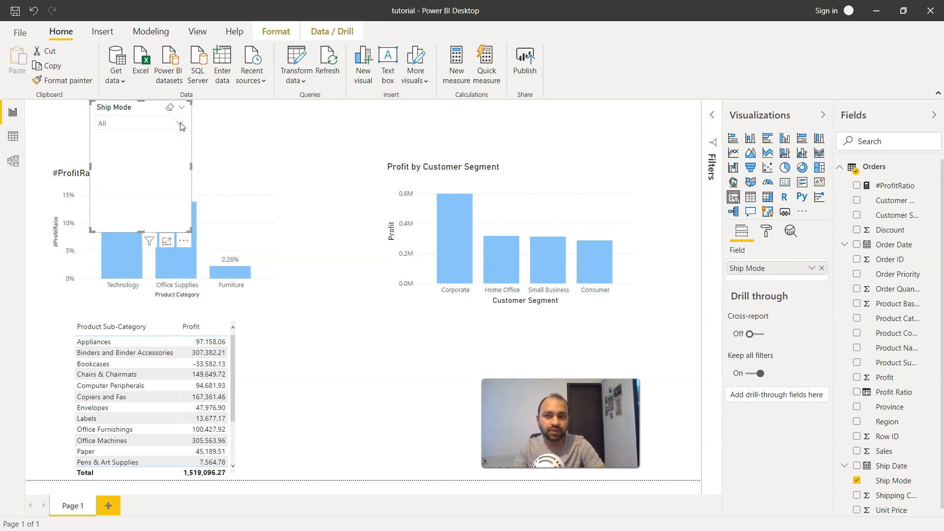
{"action": "left_click", "coordinate": [182, 107]}
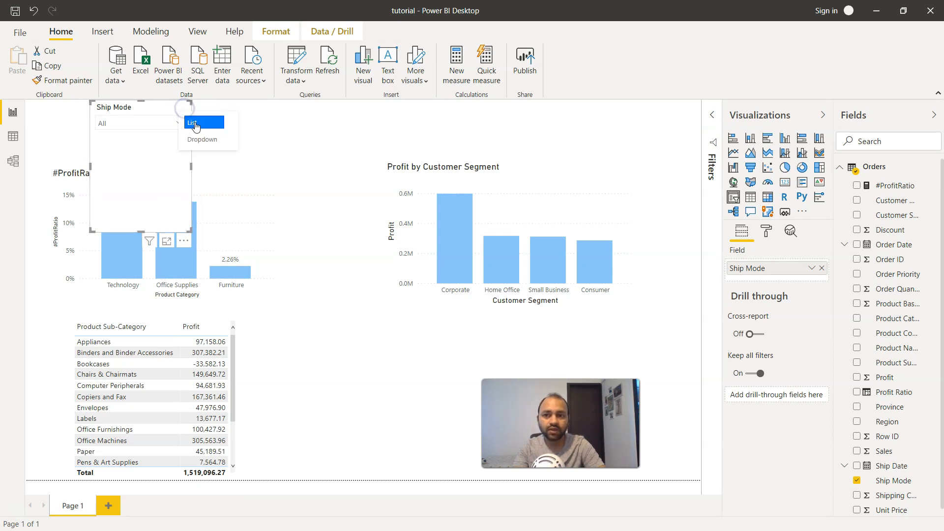
{"action": "left_click", "coordinate": [204, 122]}
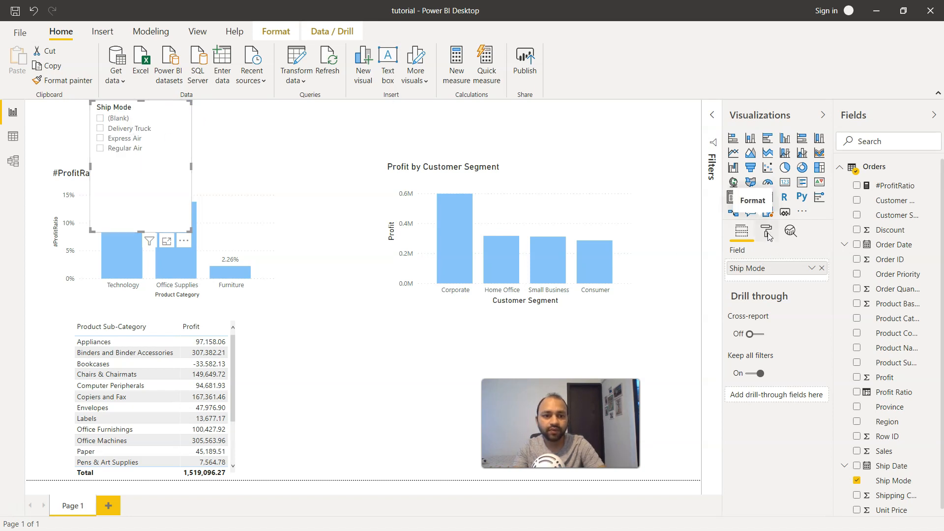
Step: Show the slicer's General format settings with the Orientation choices listed
{"action": "left_click", "coordinate": [766, 231]}
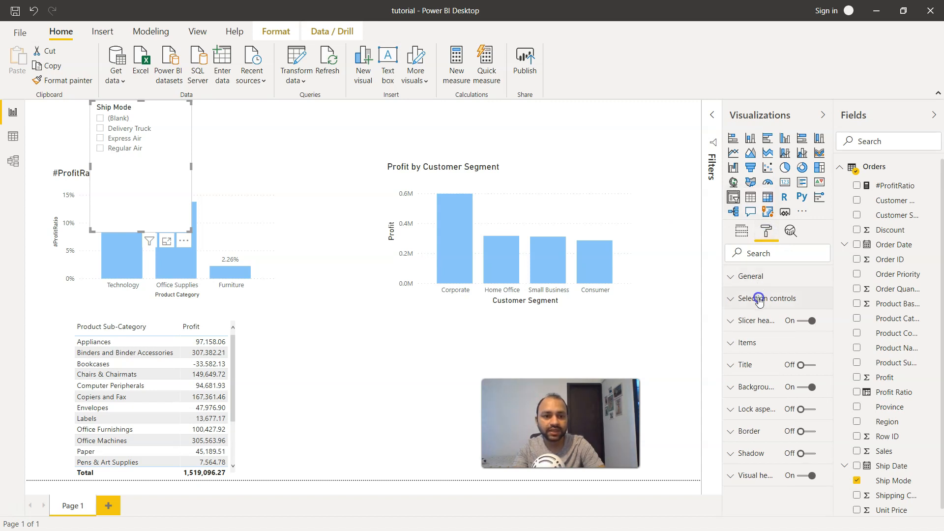
{"action": "left_click", "coordinate": [768, 298]}
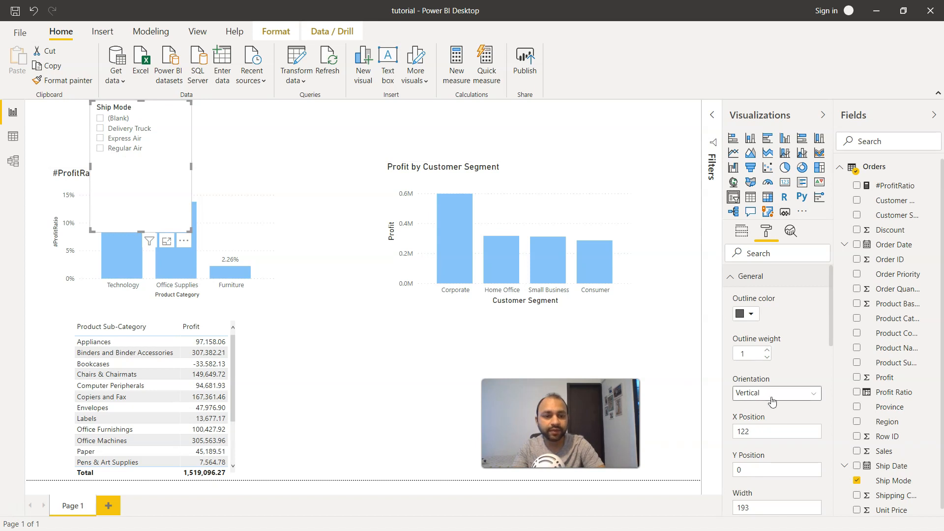
{"action": "left_click", "coordinate": [775, 394]}
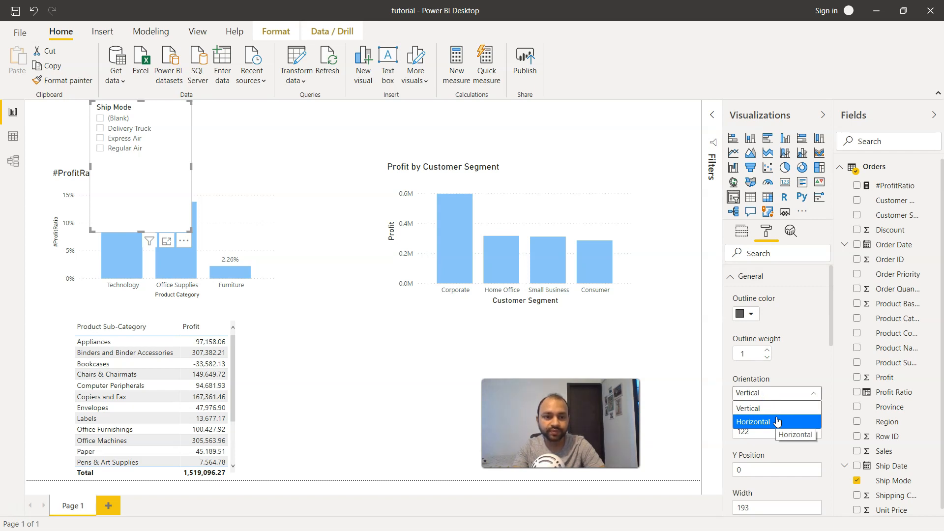
Step: Set the Ship Mode slicer's orientation to Horizontal
{"action": "left_click", "coordinate": [753, 421]}
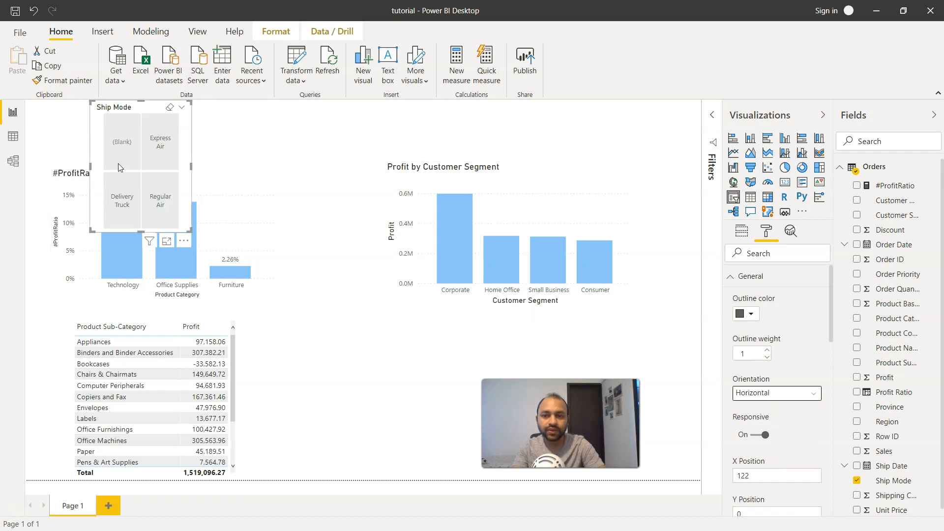
{"action": "mouse_move", "coordinate": [160, 201]}
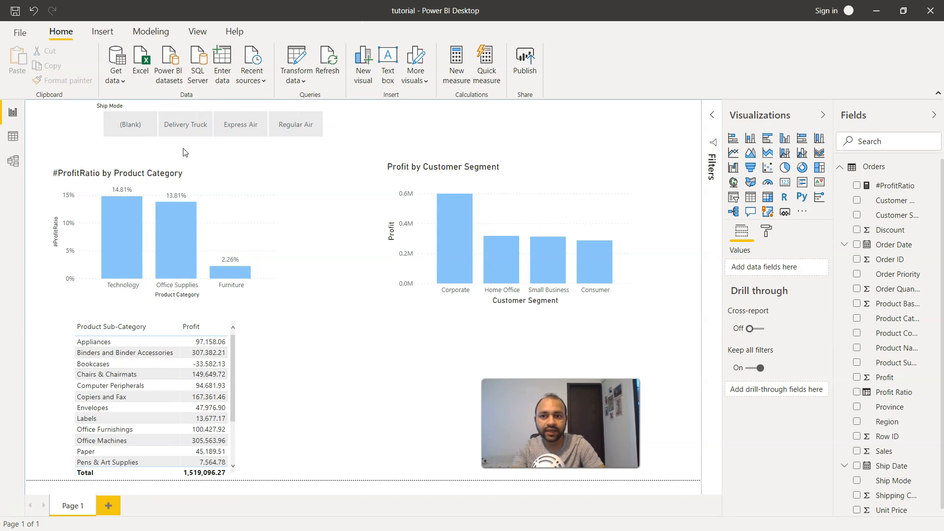
{"action": "mouse_move", "coordinate": [186, 124]}
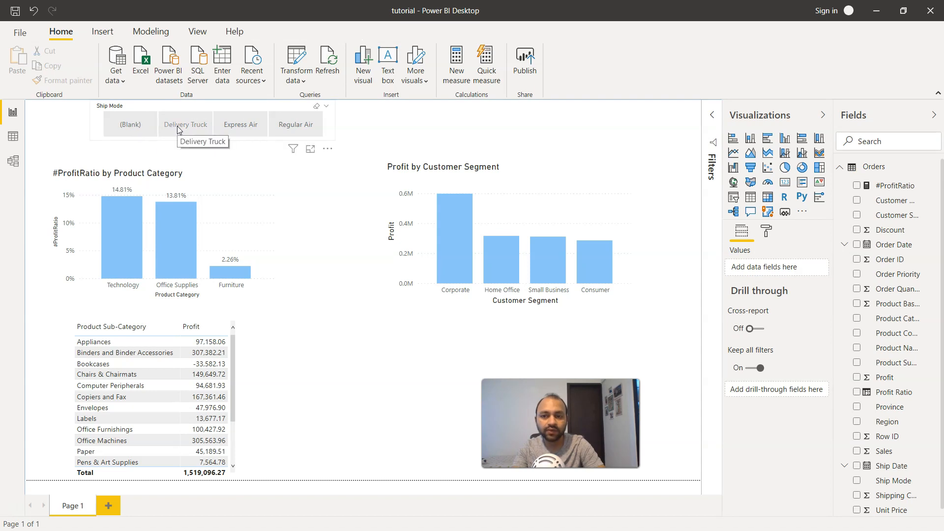
Step: Test filtering by selecting Delivery Truck, Express Air, then Regular Air in the slicer
{"action": "left_click", "coordinate": [185, 124]}
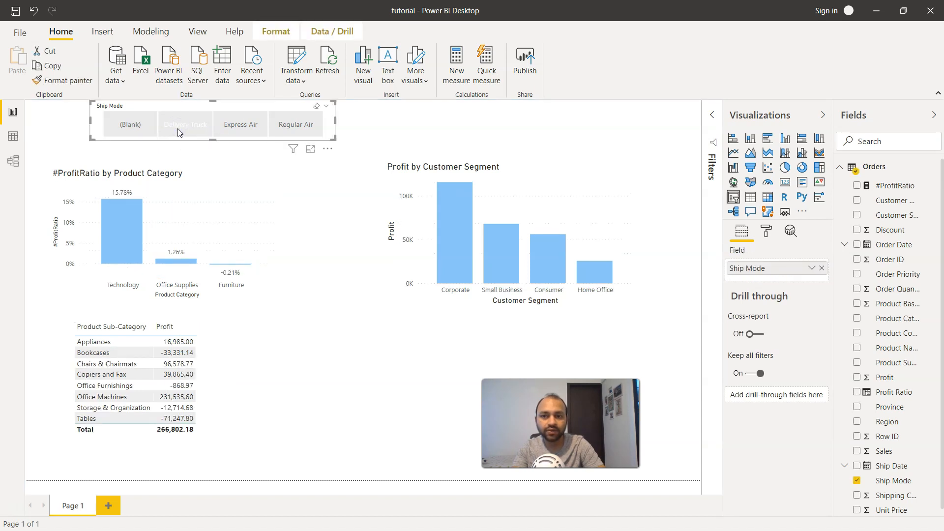
{"action": "left_click", "coordinate": [185, 124]}
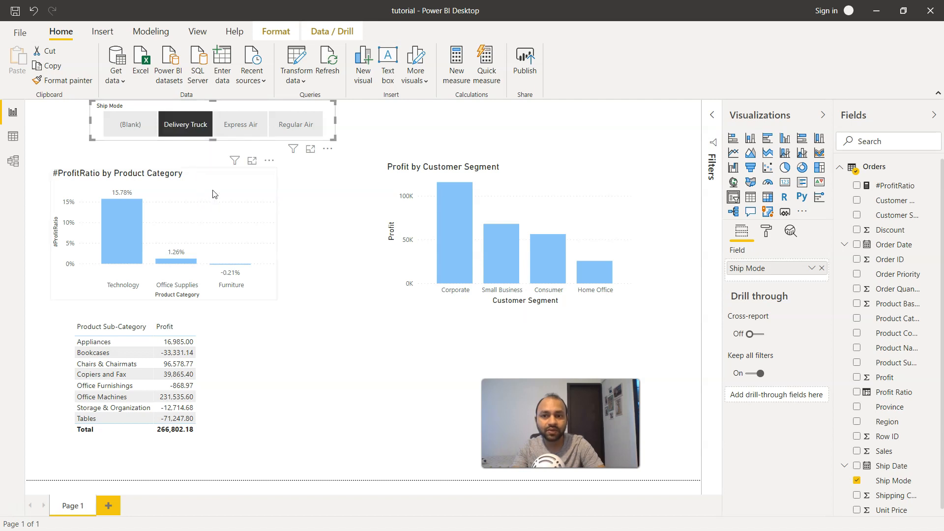
{"action": "left_click", "coordinate": [240, 124]}
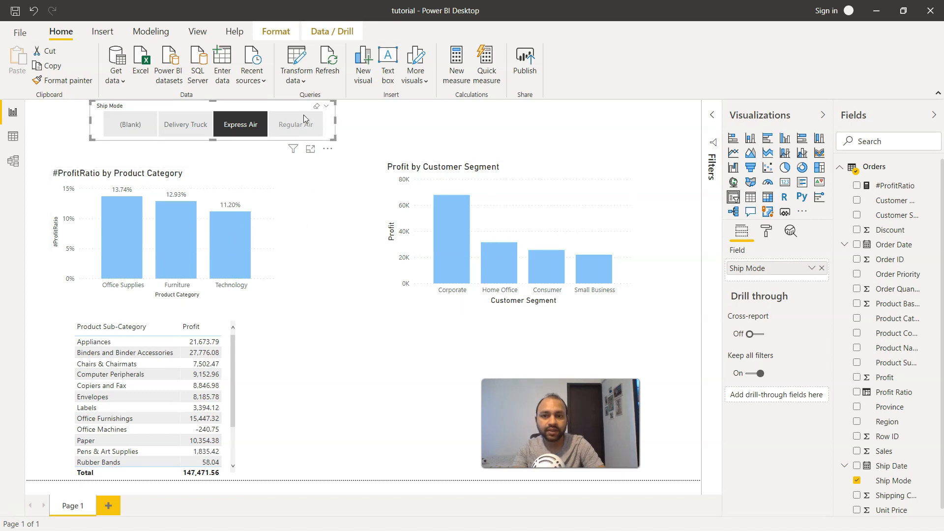
{"action": "left_click", "coordinate": [295, 124]}
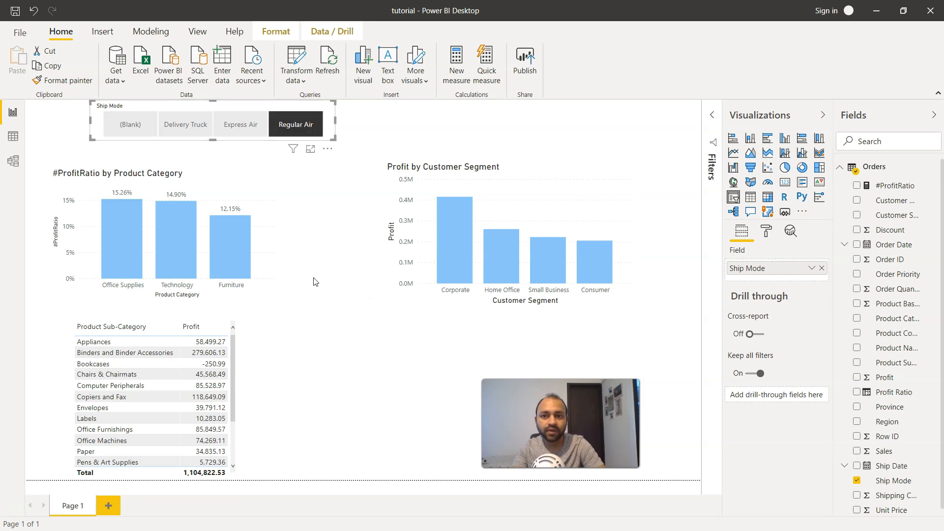
{"action": "mouse_move", "coordinate": [359, 367]}
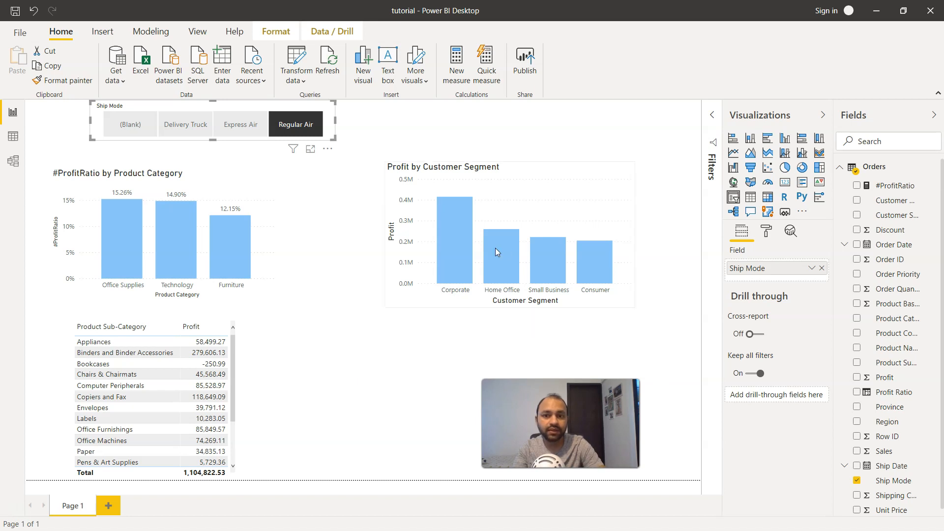
{"action": "mouse_move", "coordinate": [372, 195]}
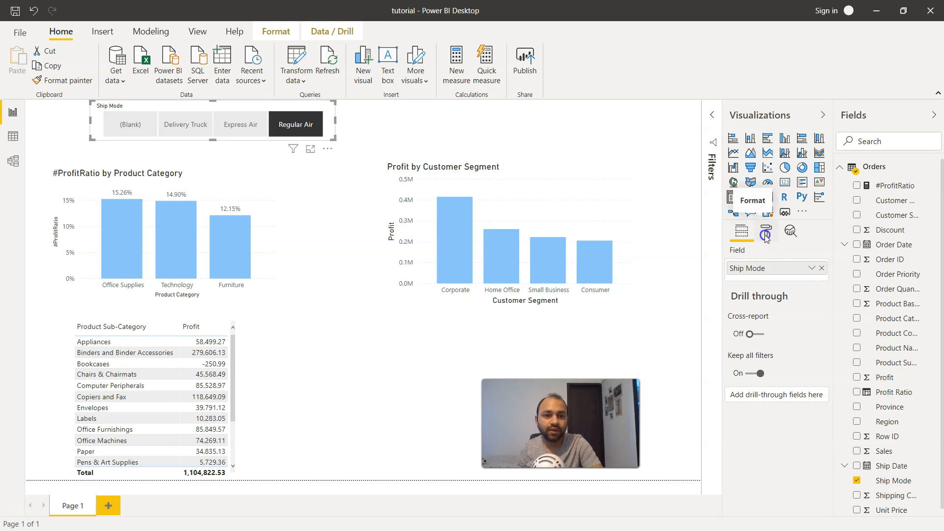
Step: Turn off the slicer's Responsive layout and filter the report to Express Air
{"action": "left_click", "coordinate": [766, 231]}
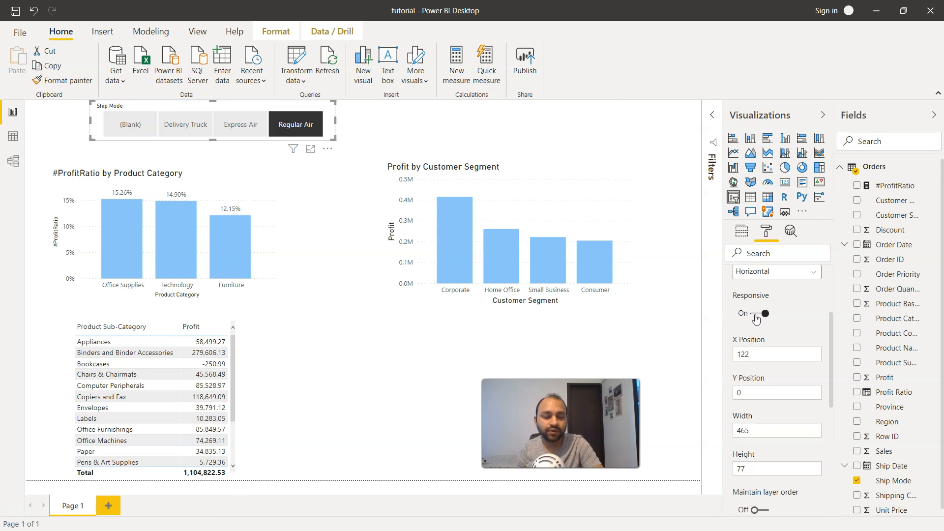
{"action": "left_click", "coordinate": [753, 313]}
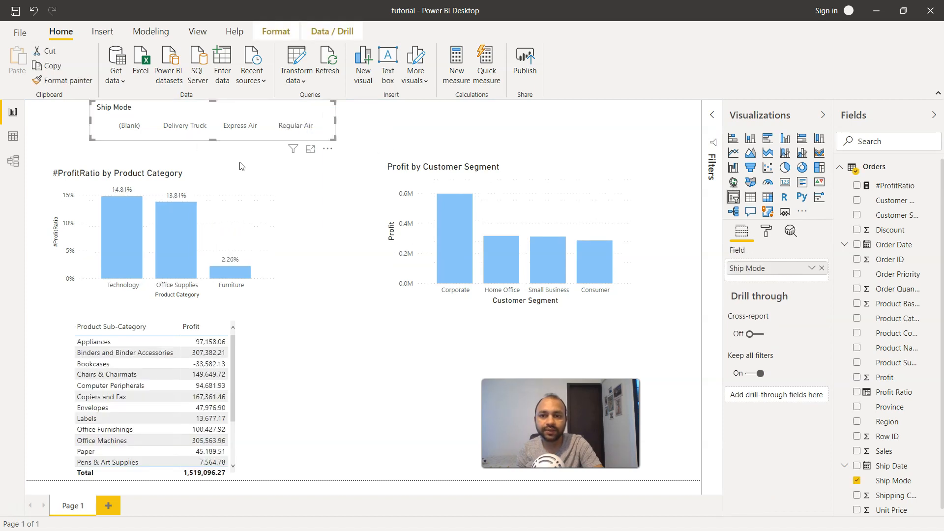
{"action": "left_click", "coordinate": [239, 126]}
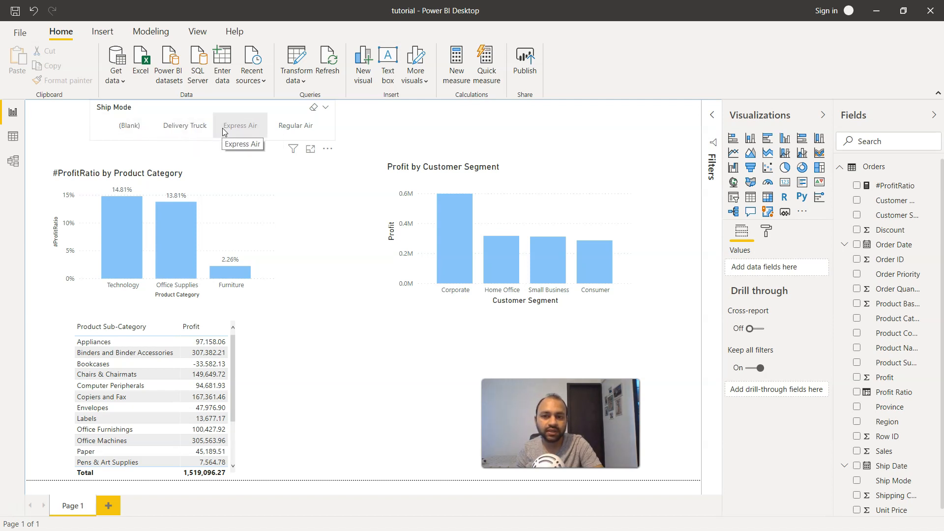
{"action": "mouse_move", "coordinate": [249, 131]}
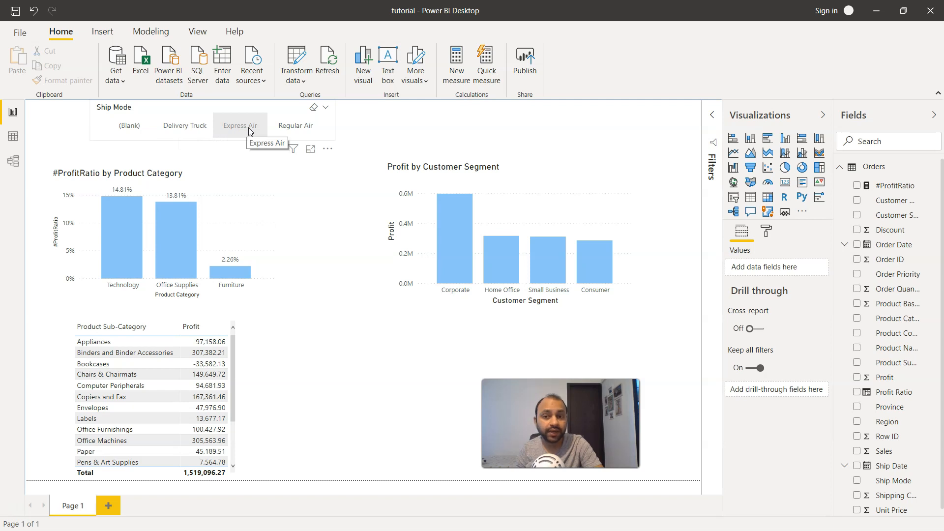
{"action": "left_click", "coordinate": [240, 125]}
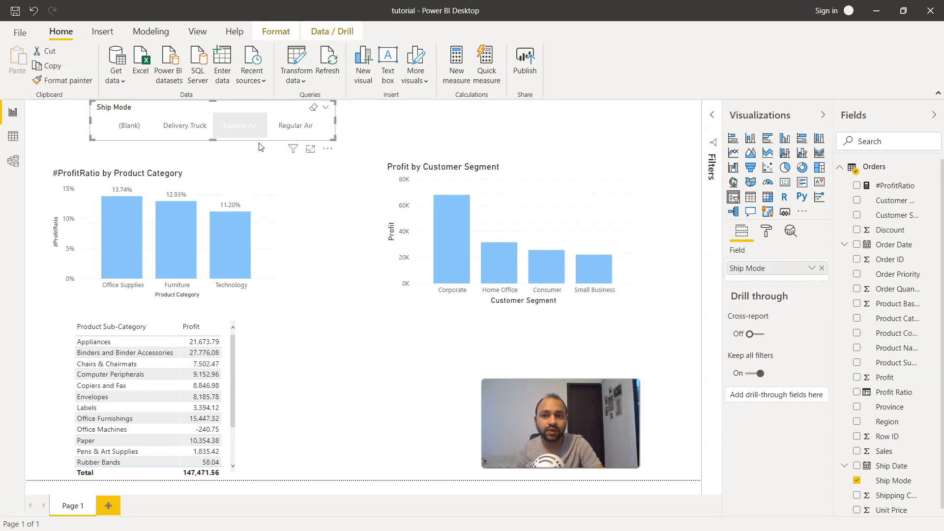
{"action": "left_click", "coordinate": [240, 125]}
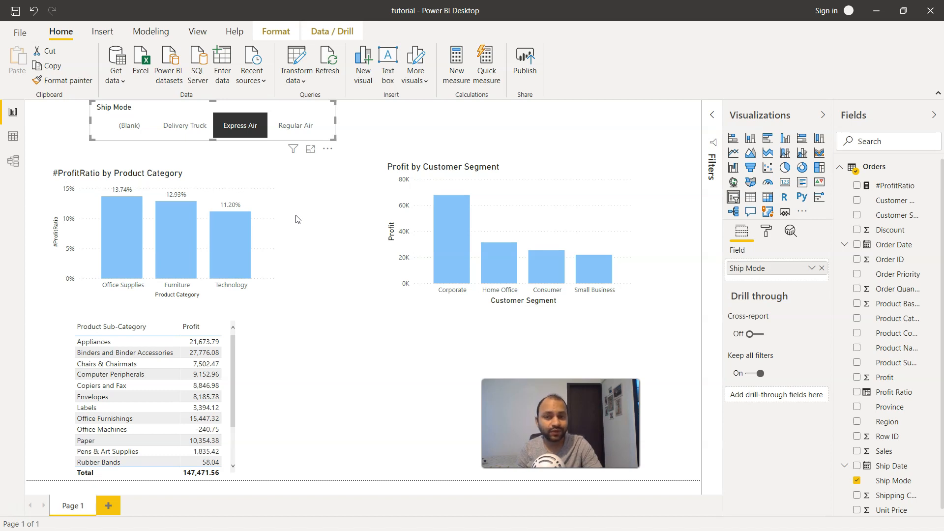
{"action": "mouse_move", "coordinate": [303, 204]}
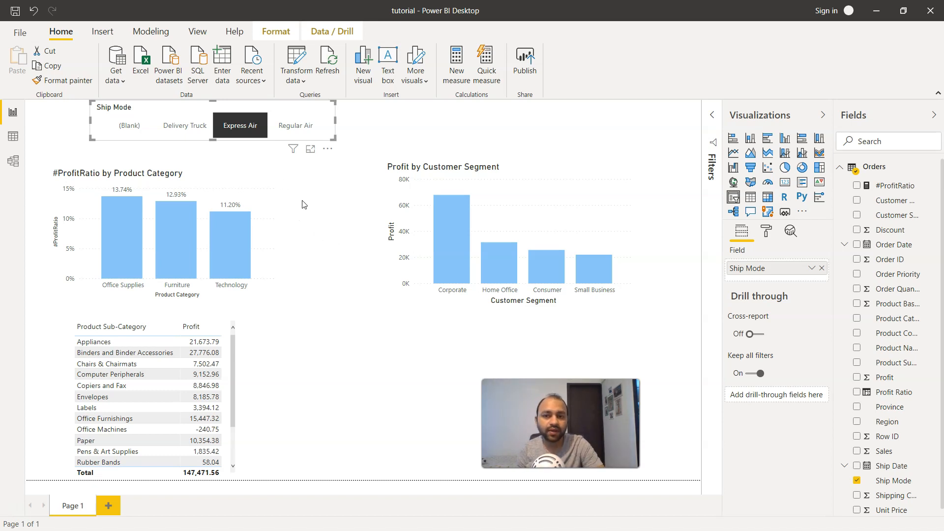
Step: Switch the Ship Mode slicer's Responsive layout back on in General formatting
{"action": "left_click", "coordinate": [767, 231]}
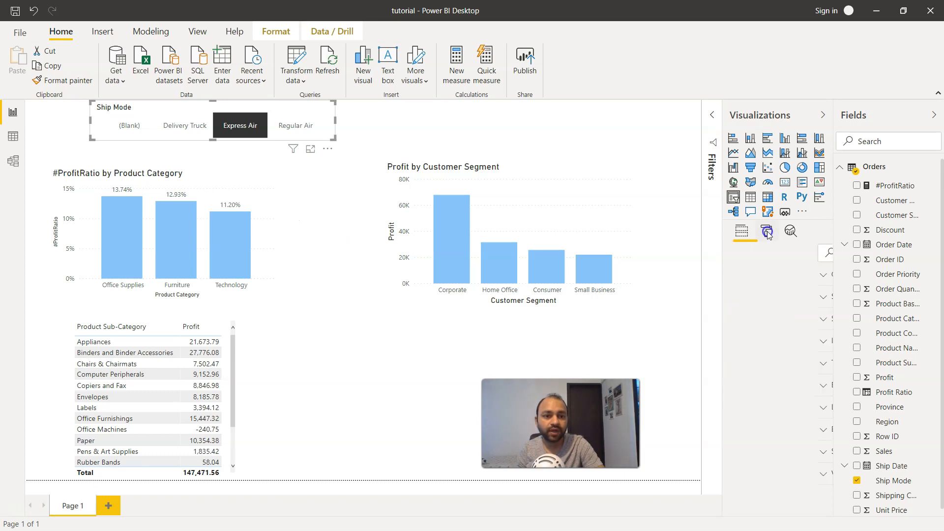
{"action": "left_click", "coordinate": [768, 231]}
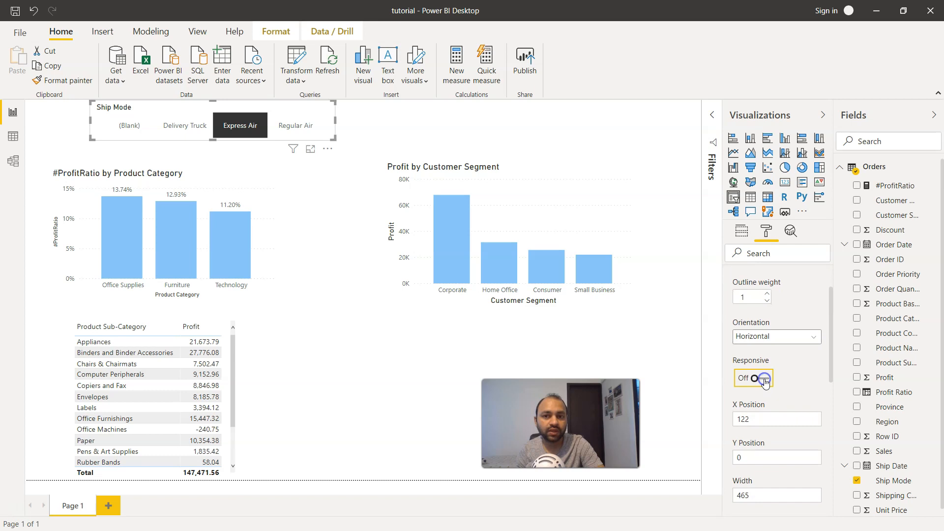
{"action": "left_click", "coordinate": [754, 378]}
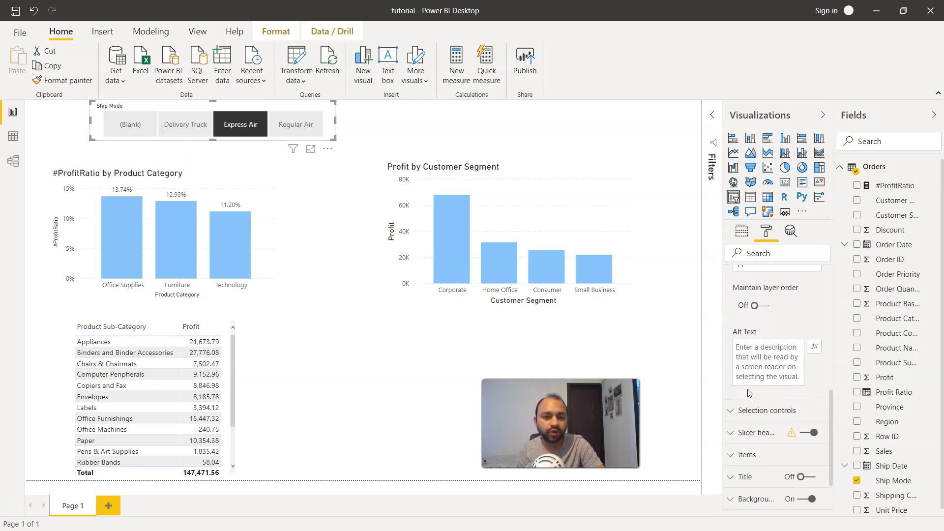
Step: Show Selection controls and add Regular Air alongside Express Air (1,252,294.09 profit)
{"action": "left_click", "coordinate": [767, 361]}
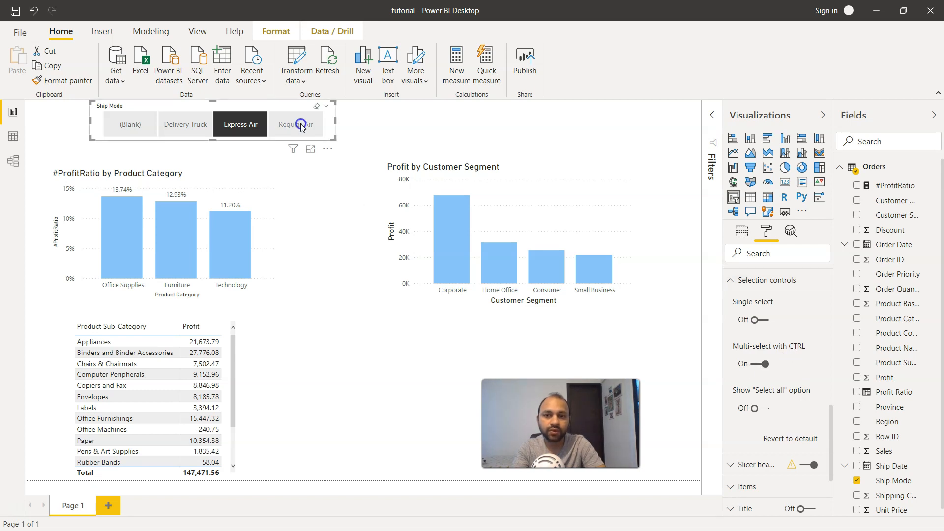
{"action": "left_click", "coordinate": [296, 124]}
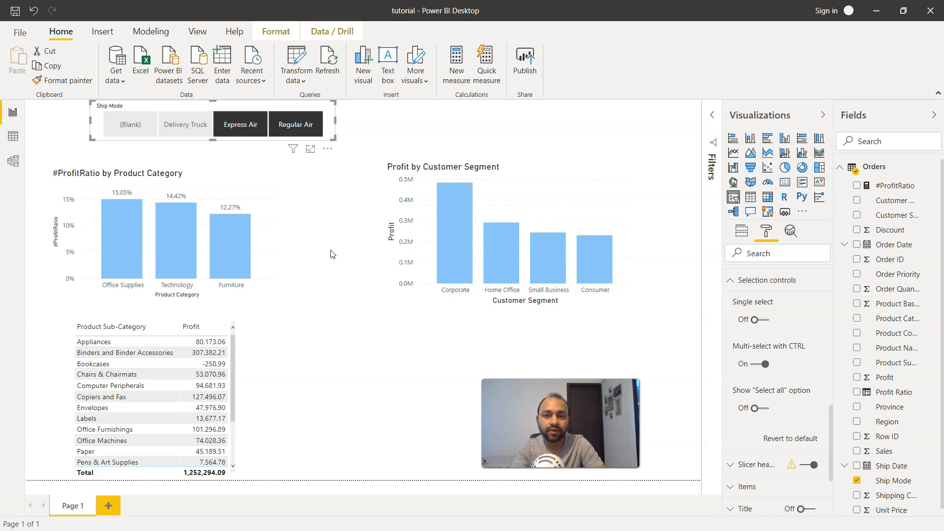
{"action": "mouse_move", "coordinate": [751, 309]}
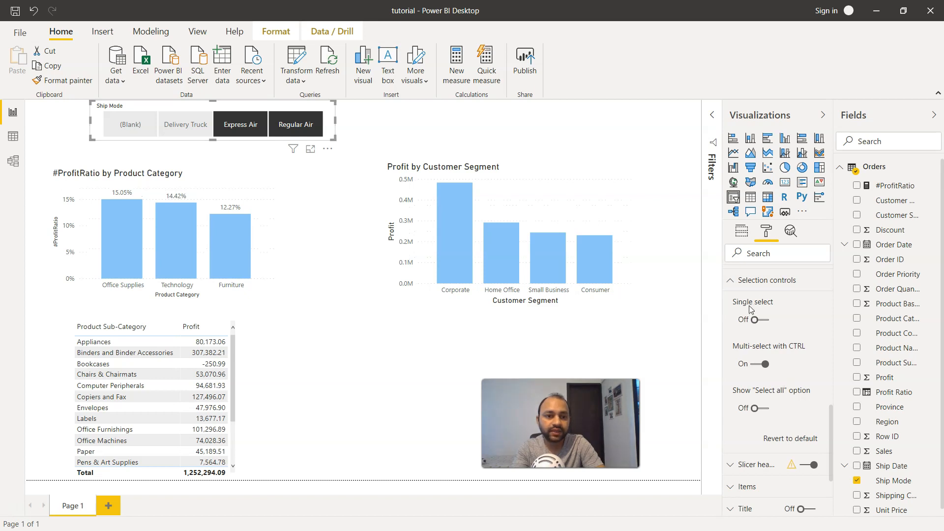
Step: Turn on Single select and choose Delivery Truck, totalling 266,802.18 profit
{"action": "left_click", "coordinate": [764, 319]}
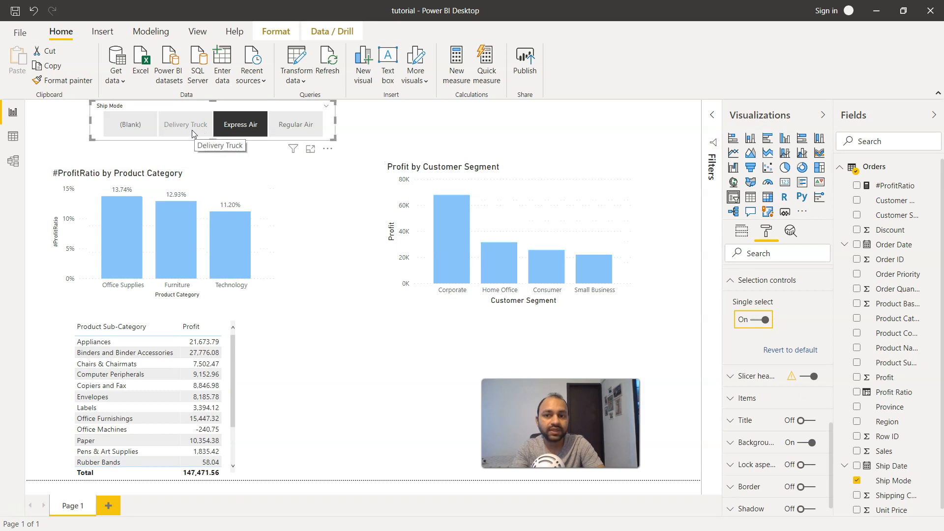
{"action": "left_click", "coordinate": [185, 124]}
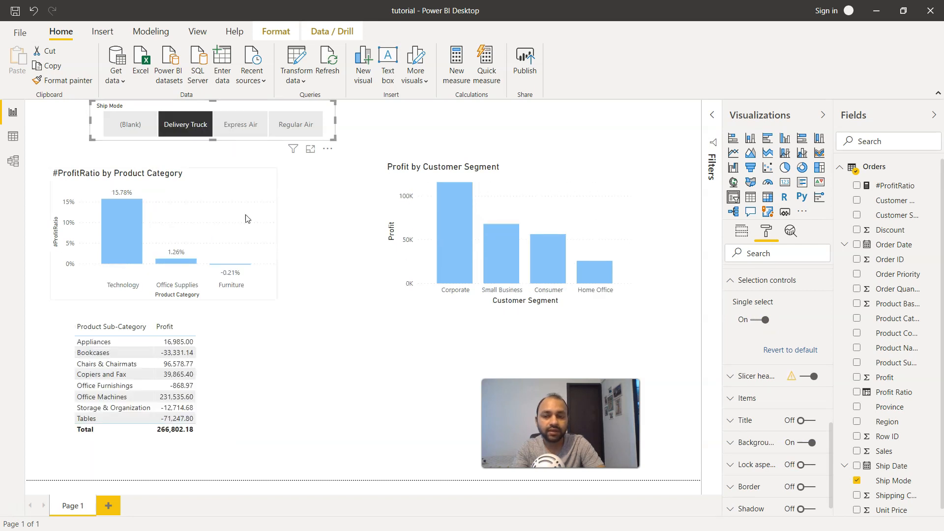
{"action": "mouse_move", "coordinate": [287, 211]}
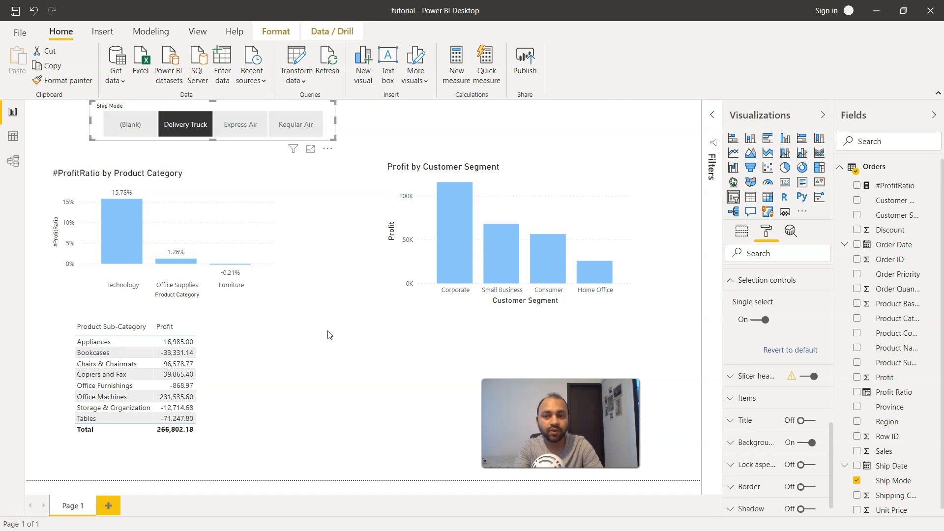
{"action": "mouse_move", "coordinate": [338, 271]}
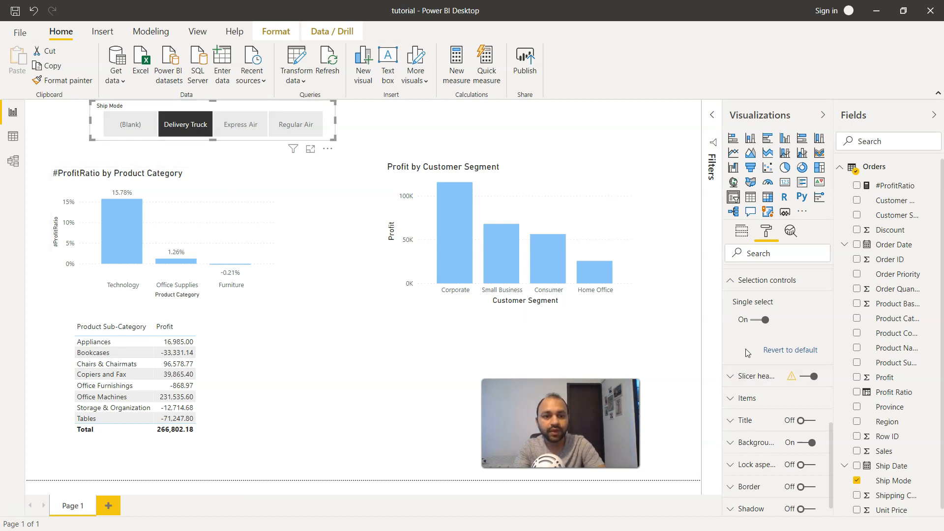
{"action": "scroll", "scroll_direction": "down", "scroll_amount": 3}
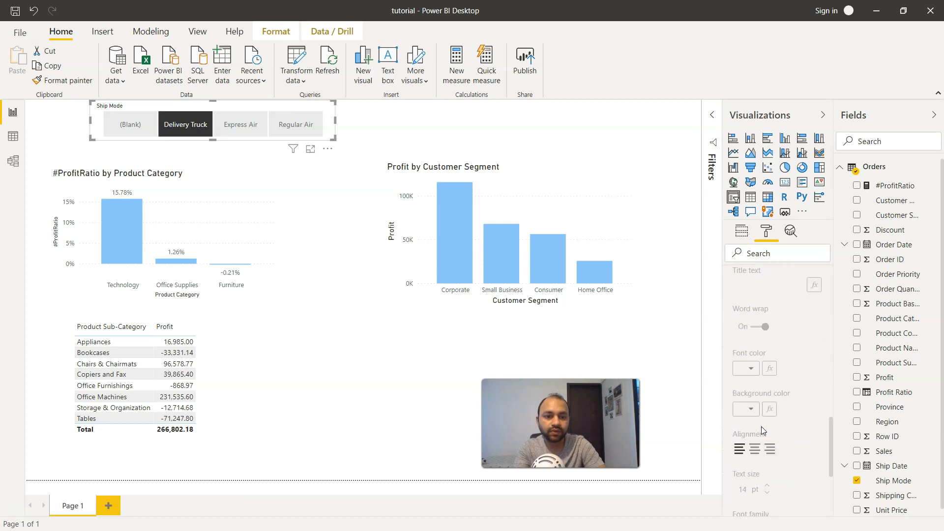
{"action": "scroll", "scroll_direction": "down", "scroll_amount": 3}
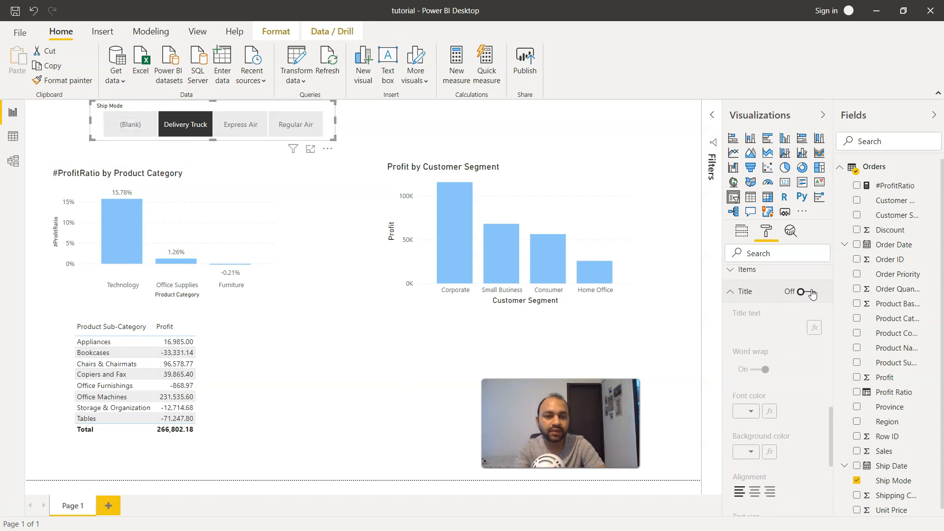
{"action": "left_click", "coordinate": [804, 292]}
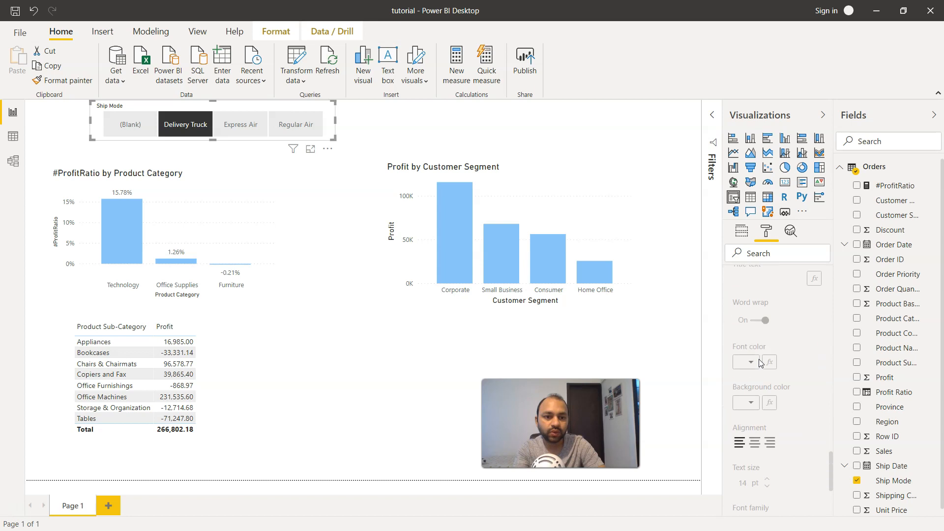
{"action": "scroll", "scroll_direction": "down", "scroll_amount": 3}
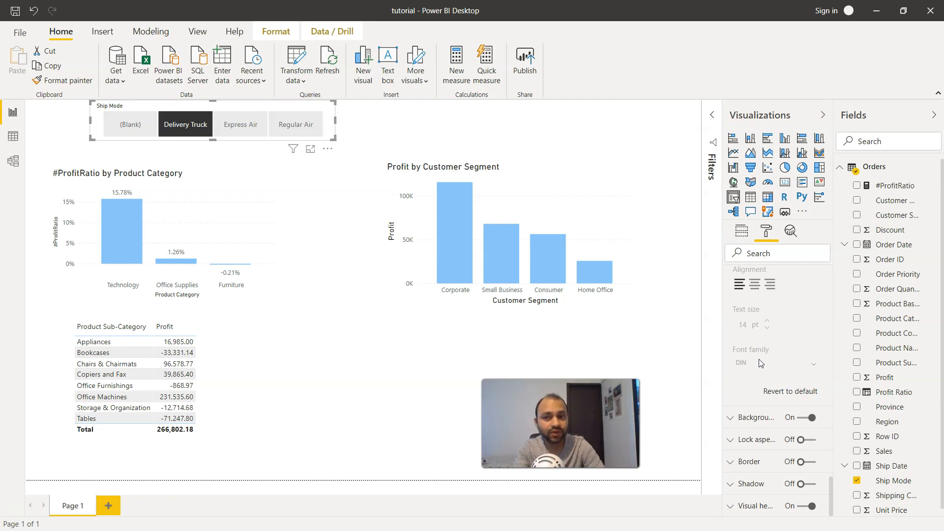
{"action": "mouse_move", "coordinate": [459, 373]}
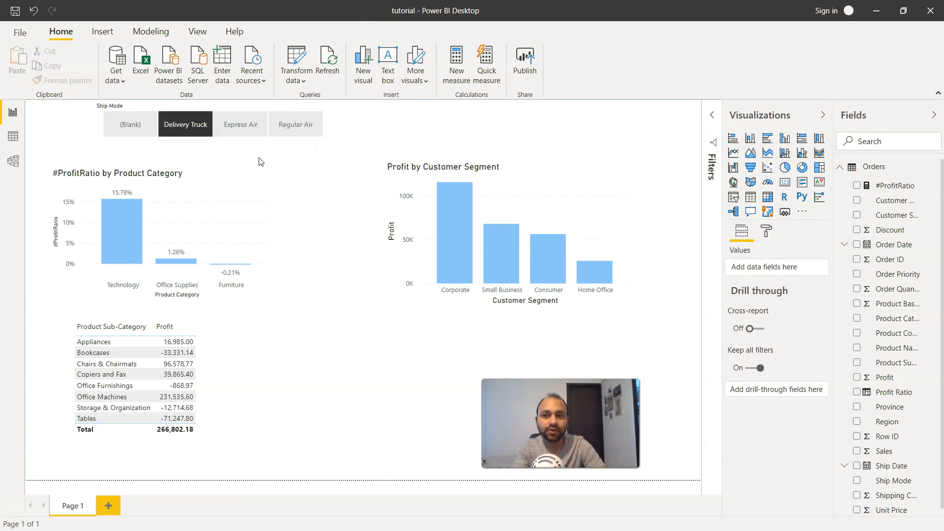
{"action": "mouse_move", "coordinate": [267, 153]}
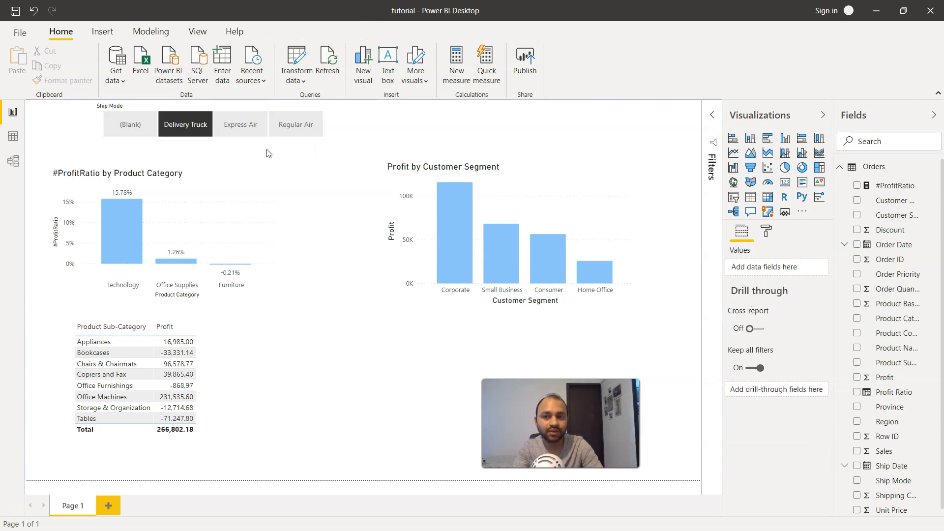